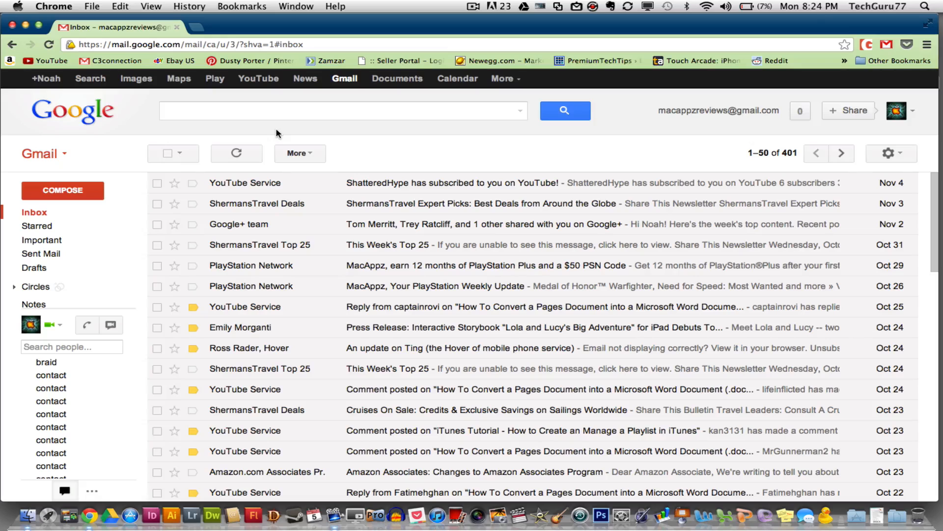
mouse_move(453, 160)
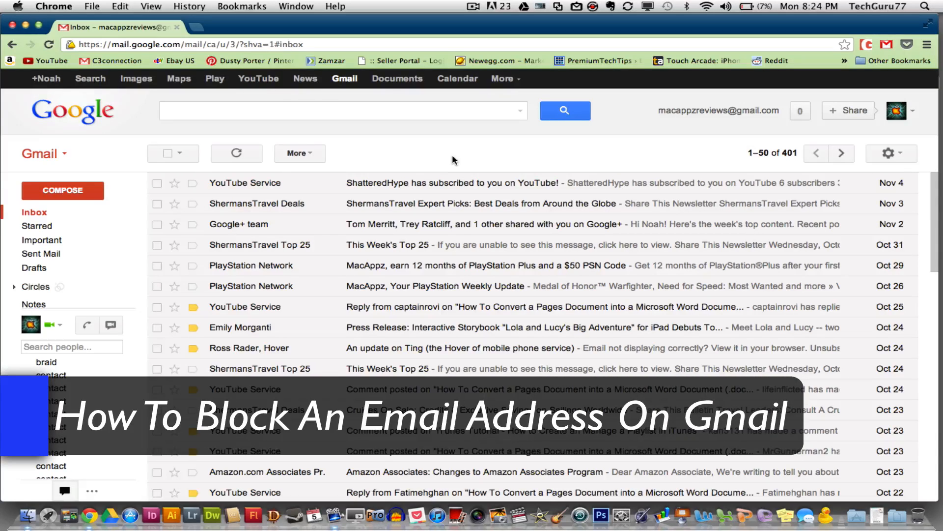
mouse_move(387, 149)
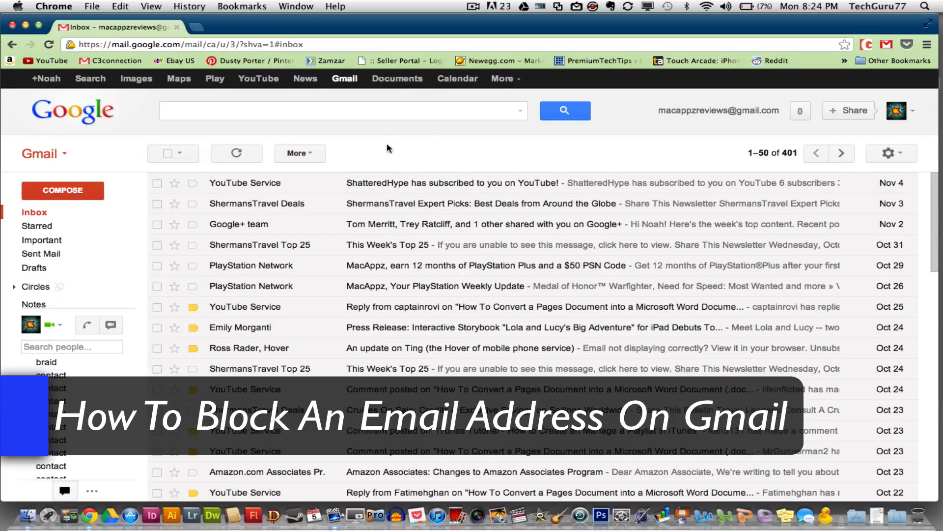
mouse_move(468, 164)
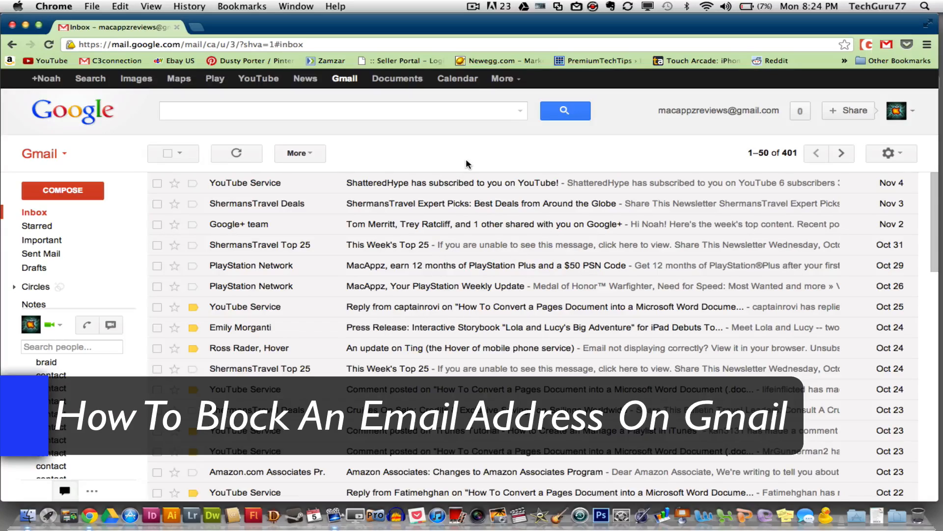
mouse_move(672, 165)
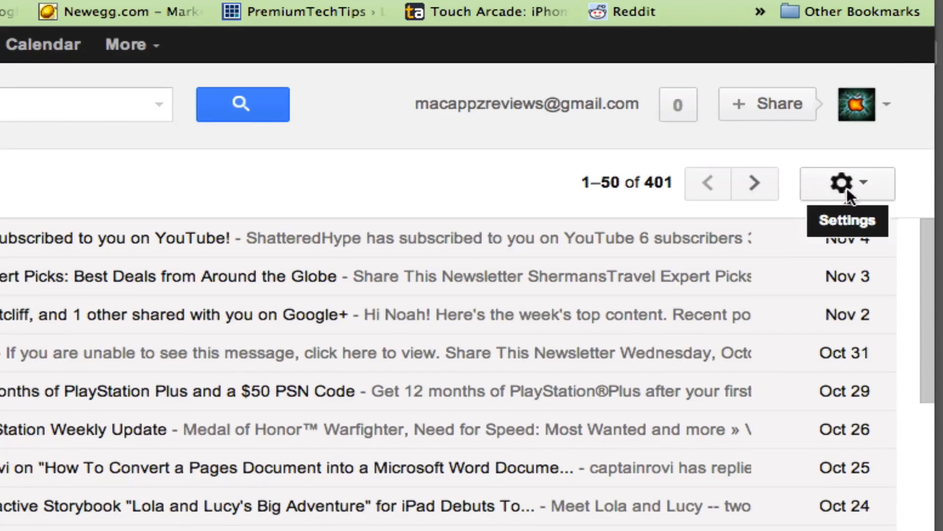
Step: Reach Settings > Filters from the gear menu and start a new, empty filter
left_click(845, 184)
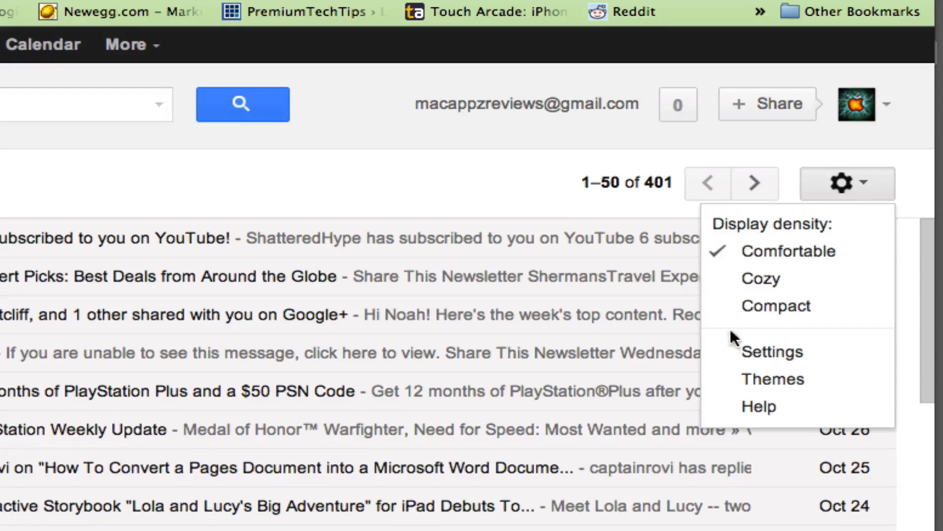
left_click(772, 351)
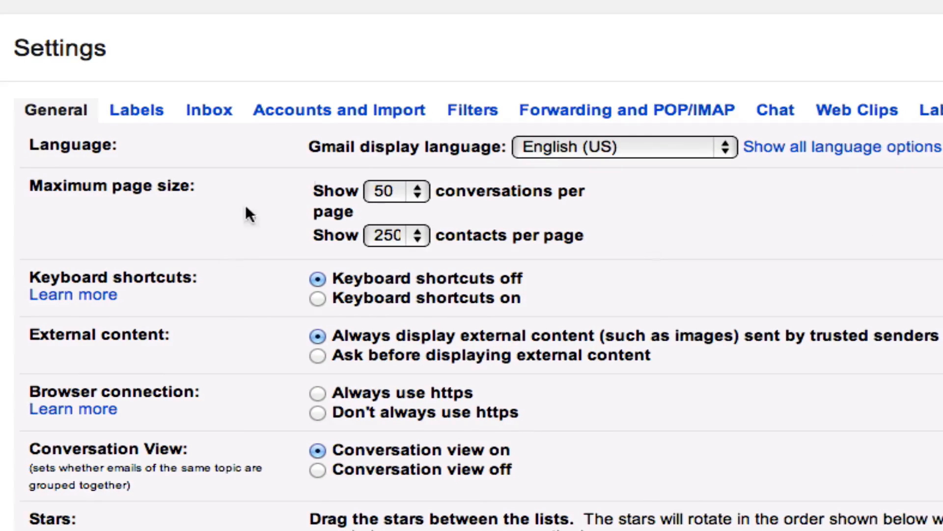
mouse_move(250, 277)
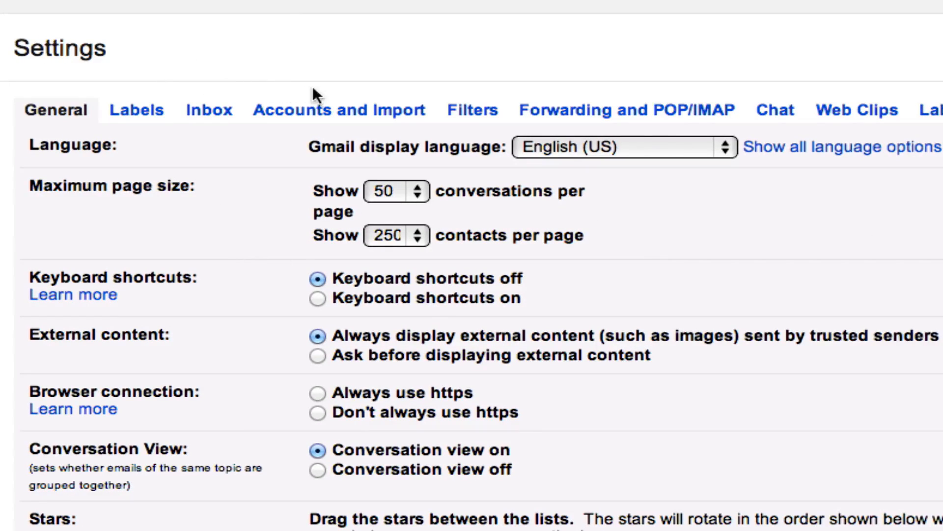
left_click(472, 109)
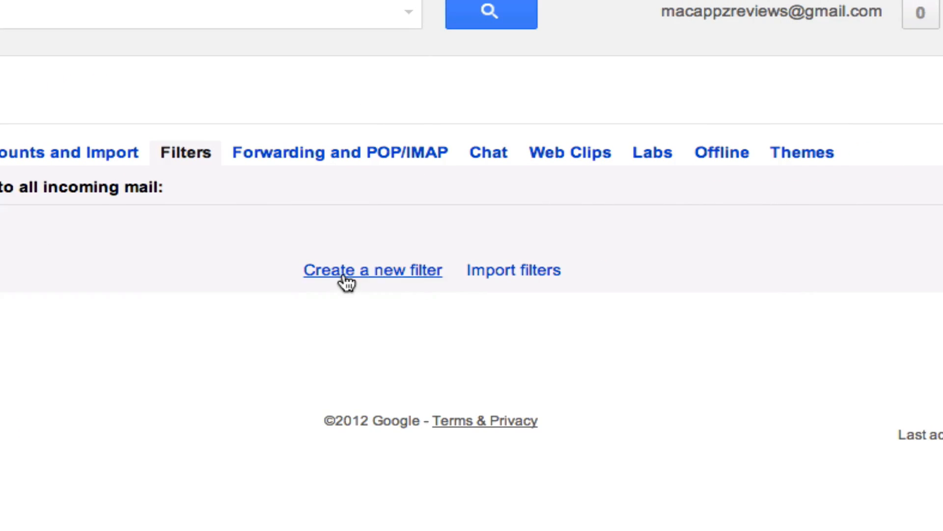
left_click(372, 269)
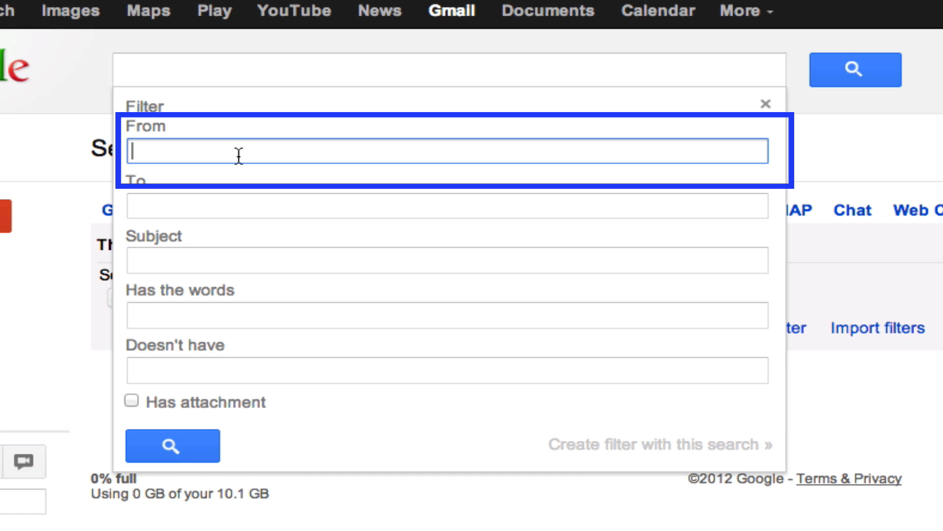
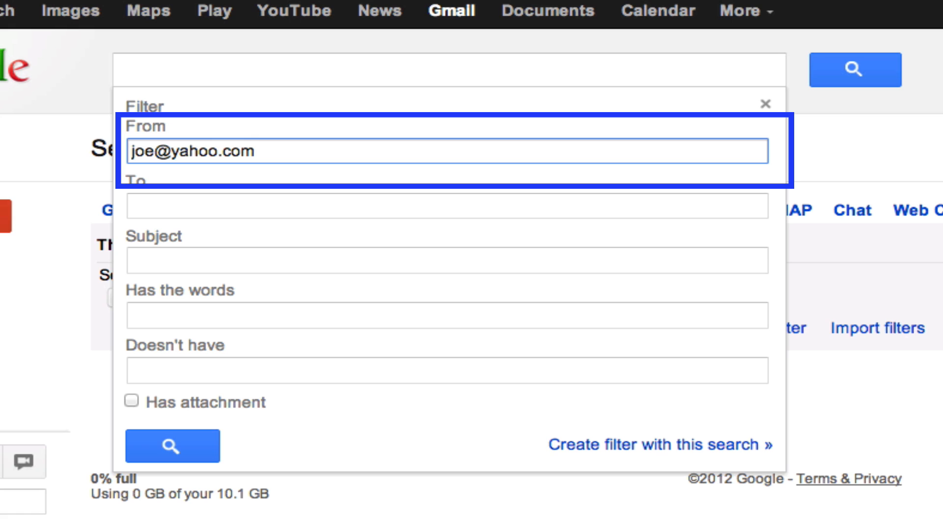
mouse_move(382, 315)
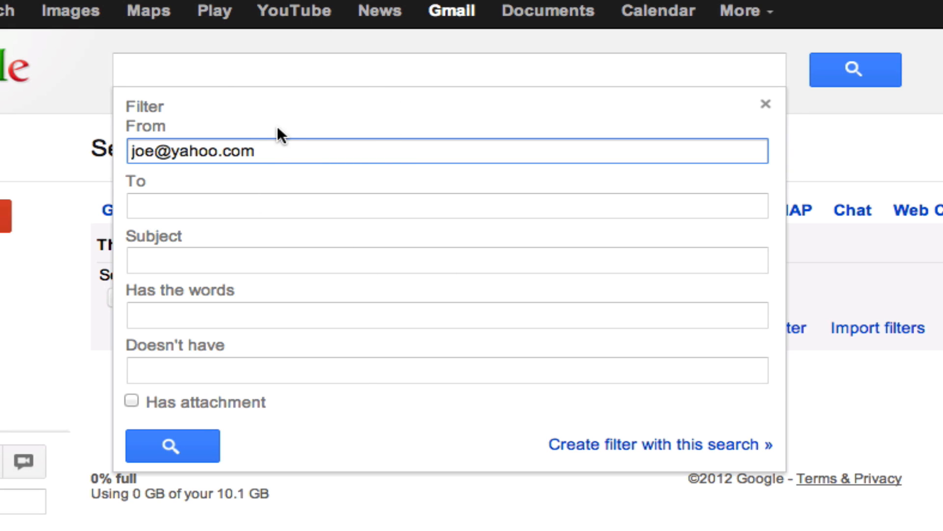
mouse_move(514, 452)
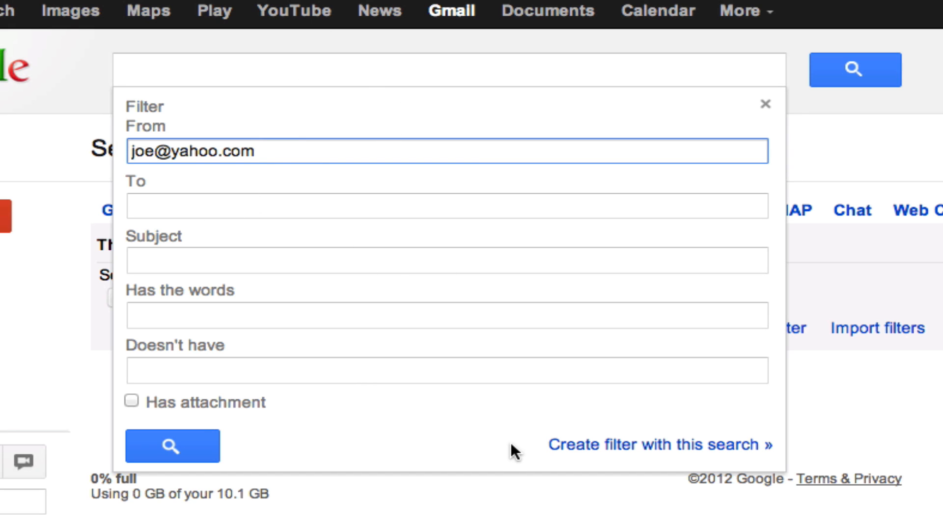
left_click(669, 445)
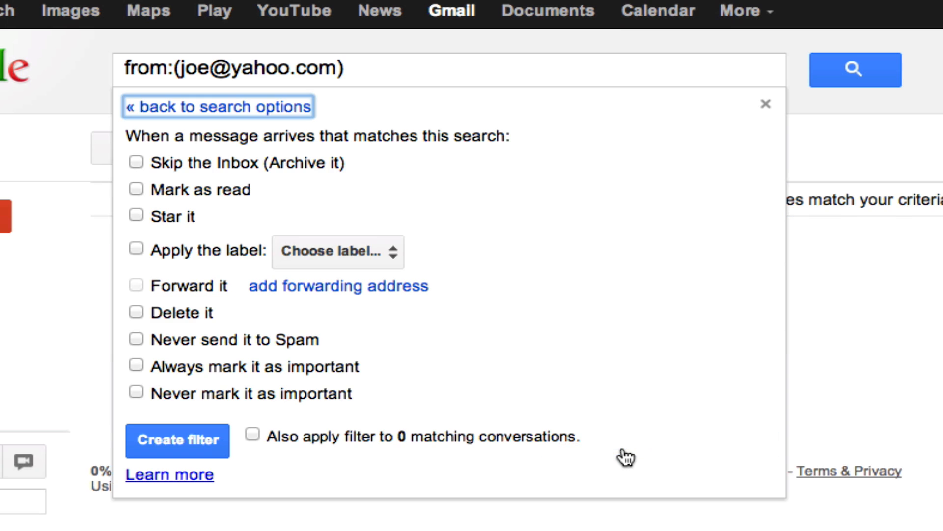
mouse_move(154, 102)
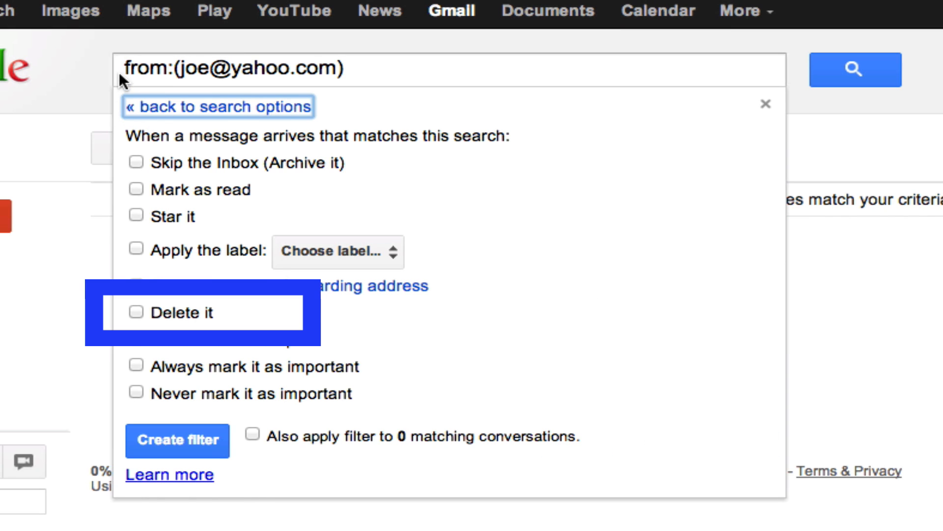
mouse_move(253, 277)
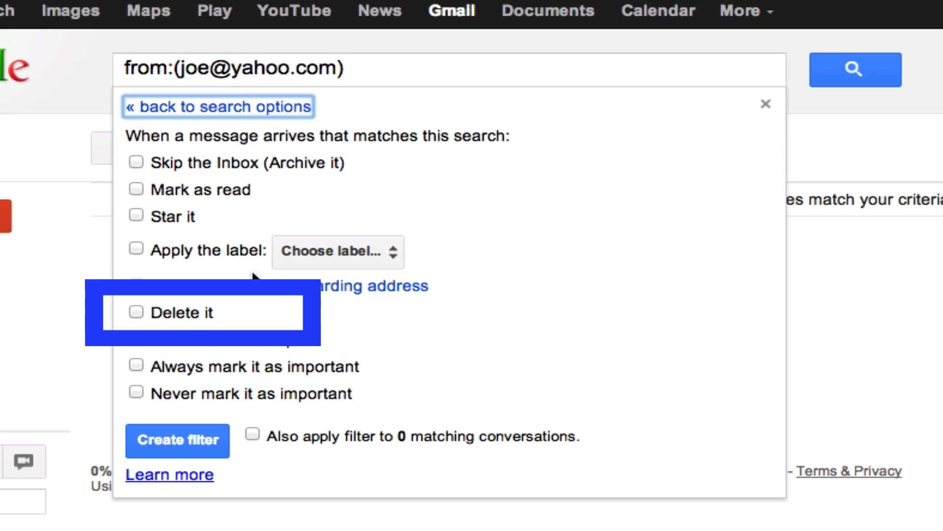
mouse_move(140, 318)
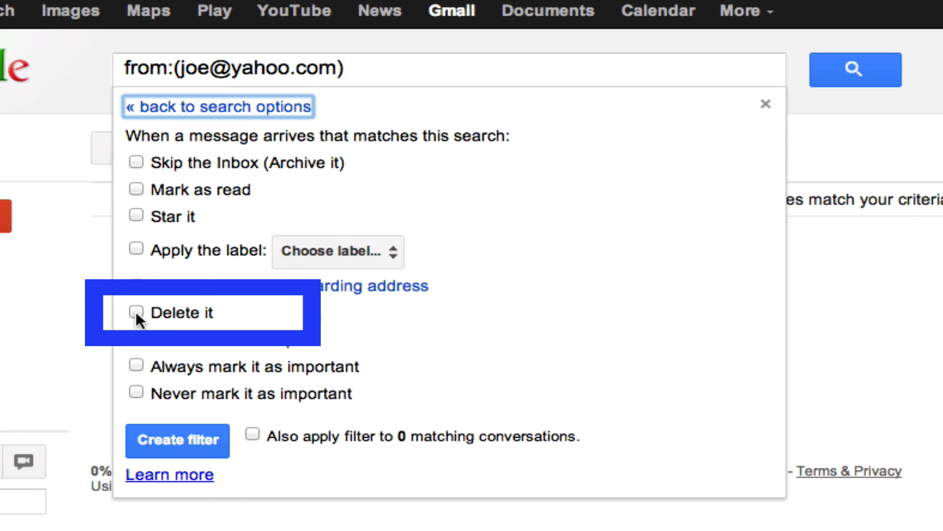
Step: Choose 'Delete it' for matching messages and create the filter
left_click(135, 313)
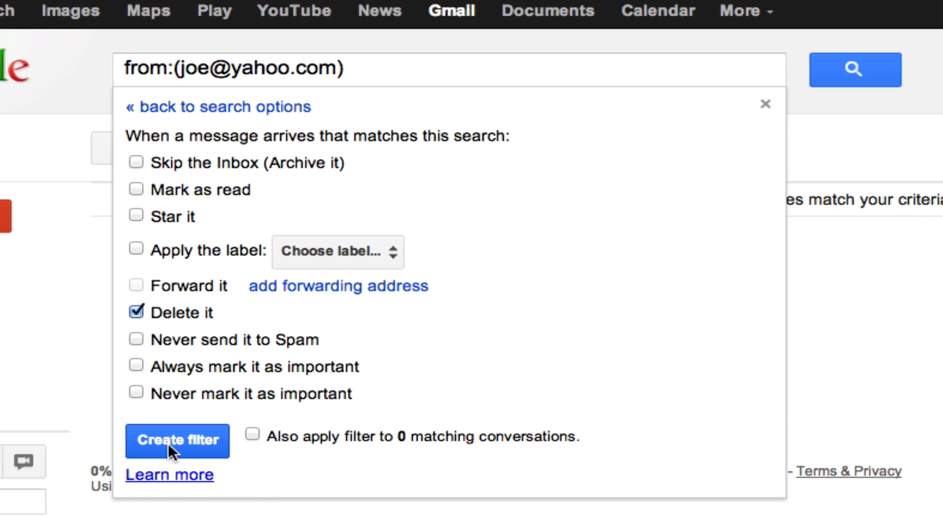
left_click(177, 440)
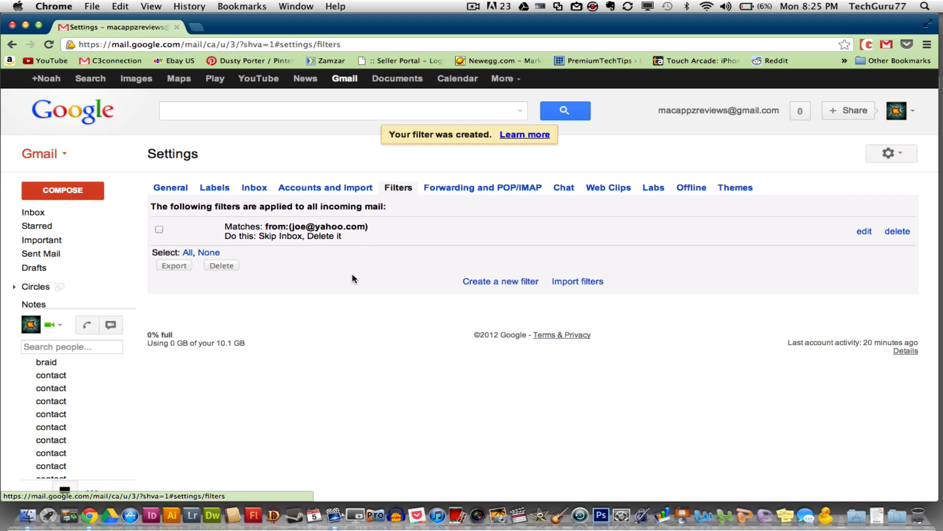
mouse_move(336, 278)
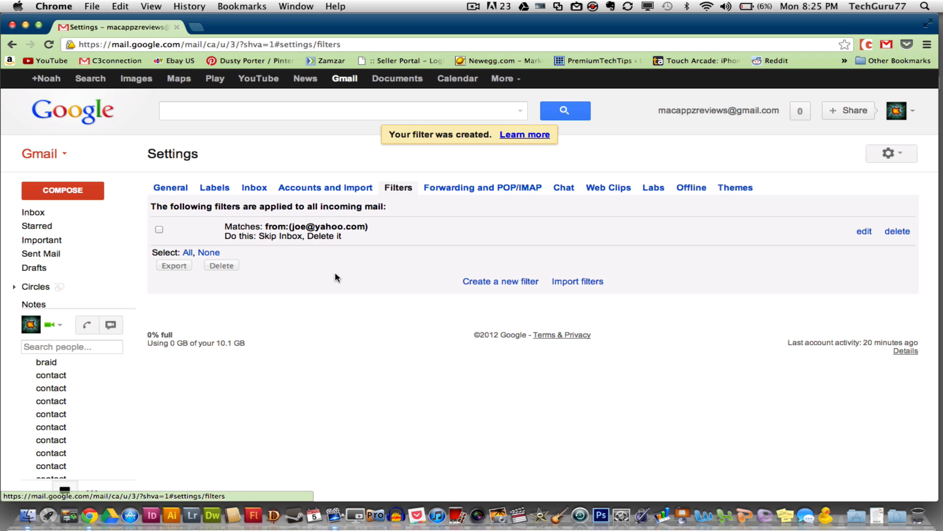
mouse_move(57, 216)
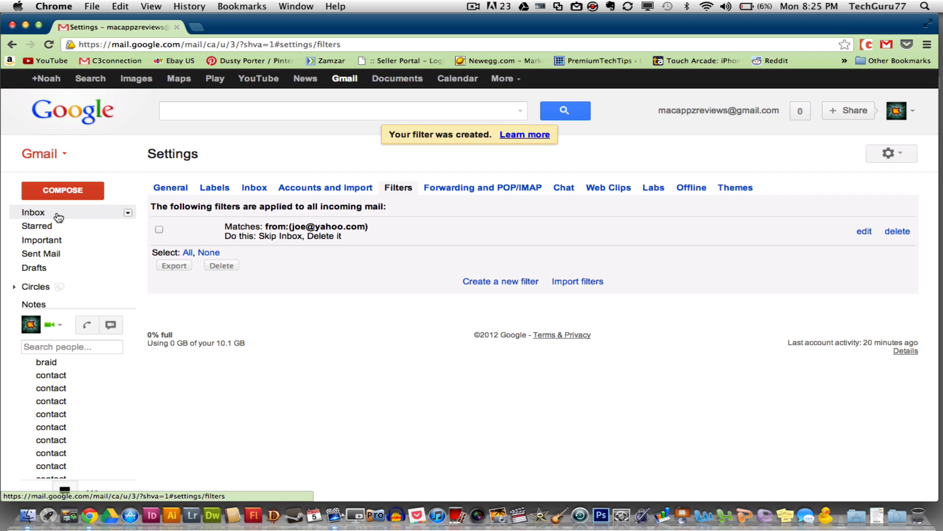